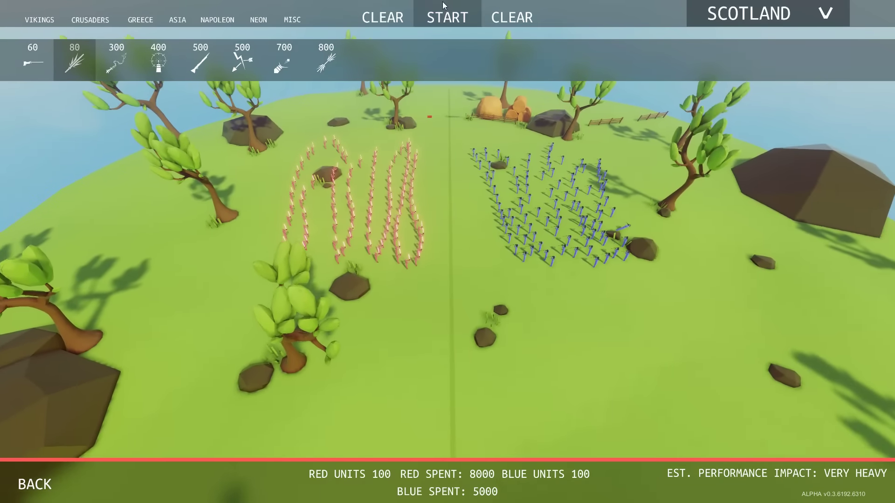
Launch the 100-vs-100 battle on the Scotland map.
left_click(449, 17)
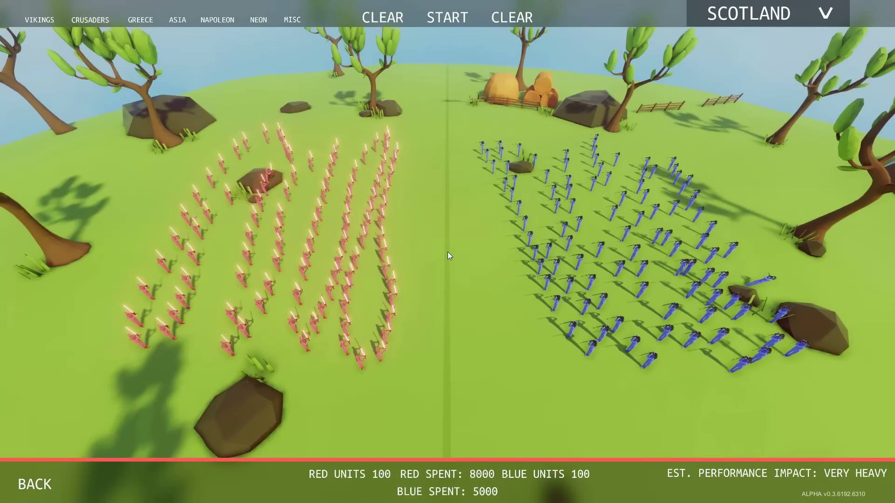
mouse_move(381, 257)
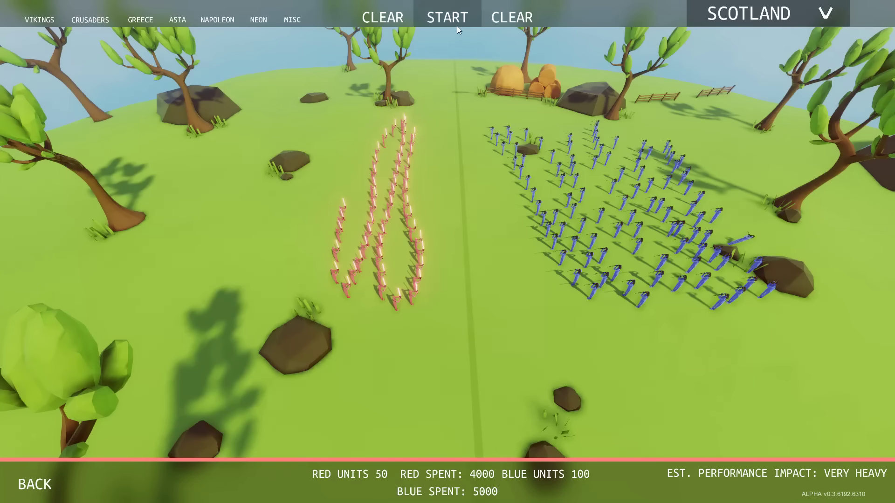
Launch the battle with red cut to 50 units against blue's 100.
left_click(447, 16)
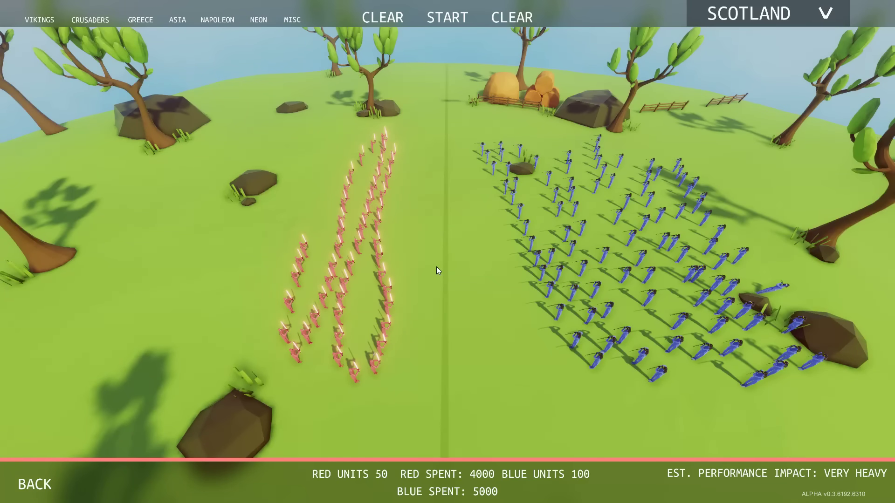
mouse_move(440, 297)
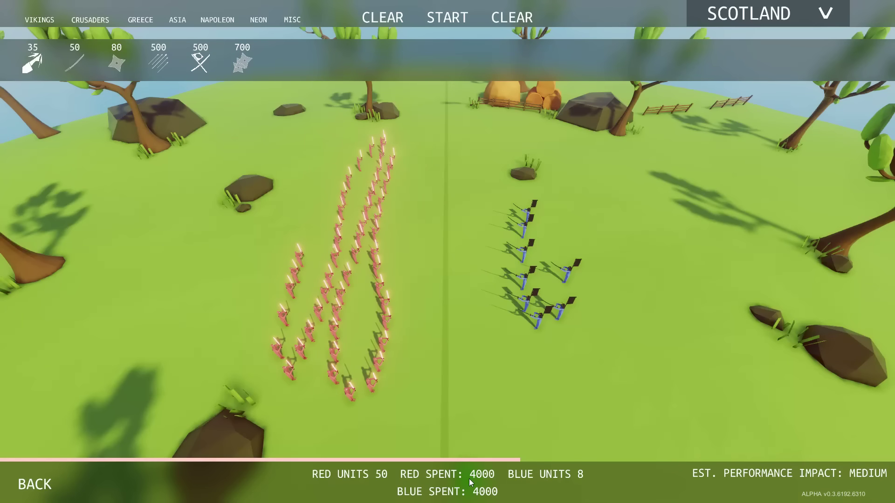
Launch the battle of 50 red units against blue's 8 units costing 4000.
left_click(447, 17)
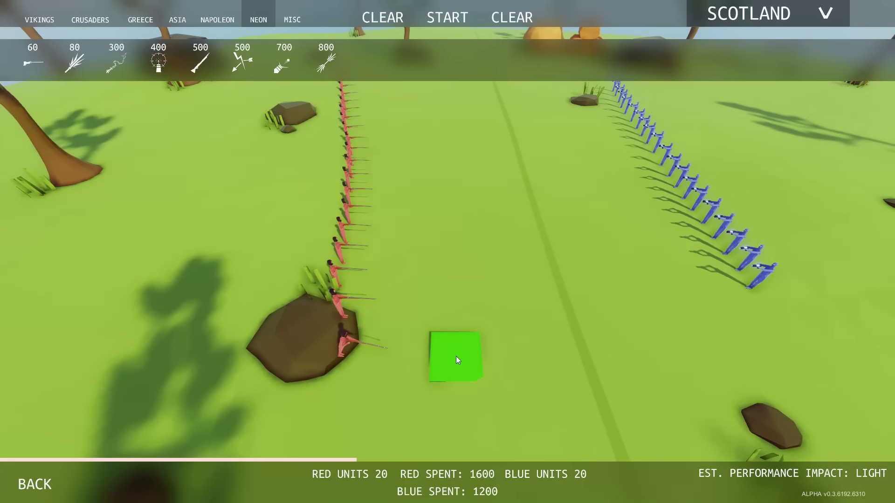
Launch the battle between the two 20-gunman lines.
left_click(448, 16)
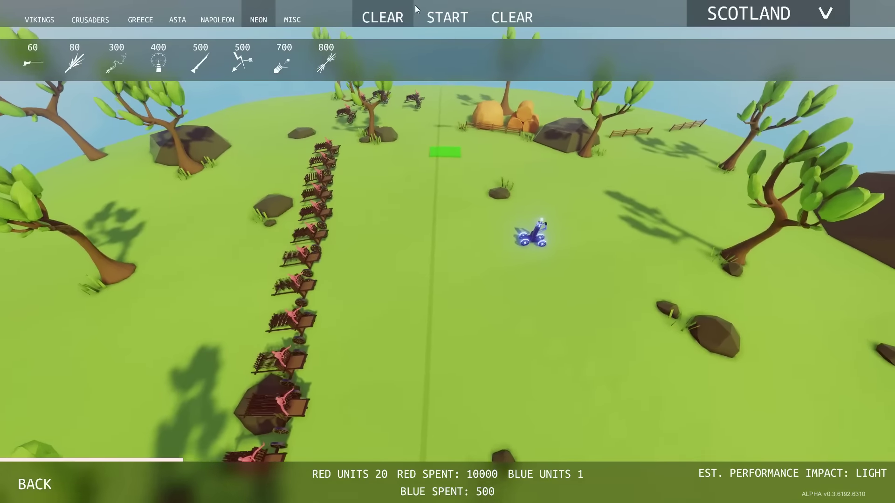
Launch 20 red siege engines against one blue vehicle, then browse another faction's roster.
left_click(447, 17)
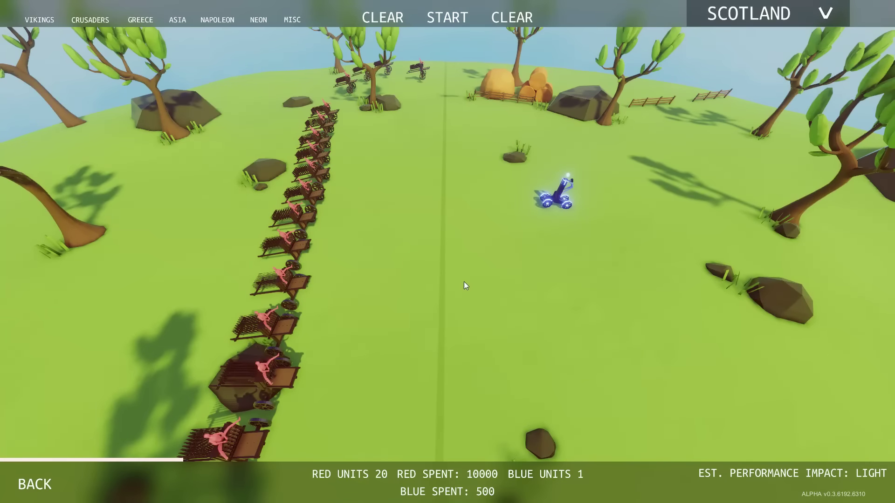
left_click(257, 18)
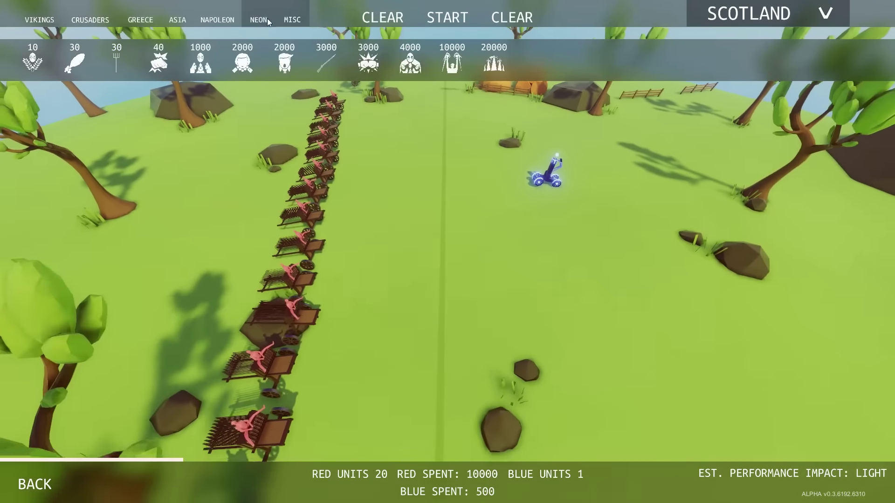
From the NEON roster, launch 20 blue vehicles (10000) against the 20 red siege engines.
left_click(260, 18)
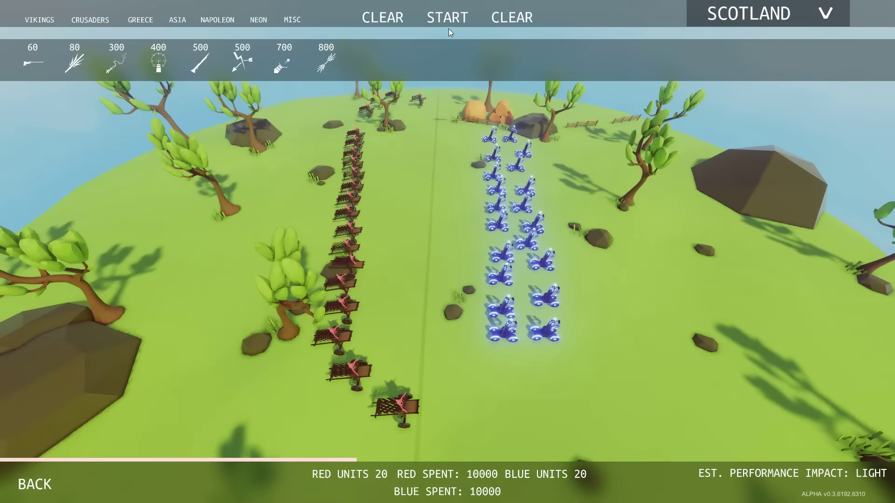
left_click(447, 16)
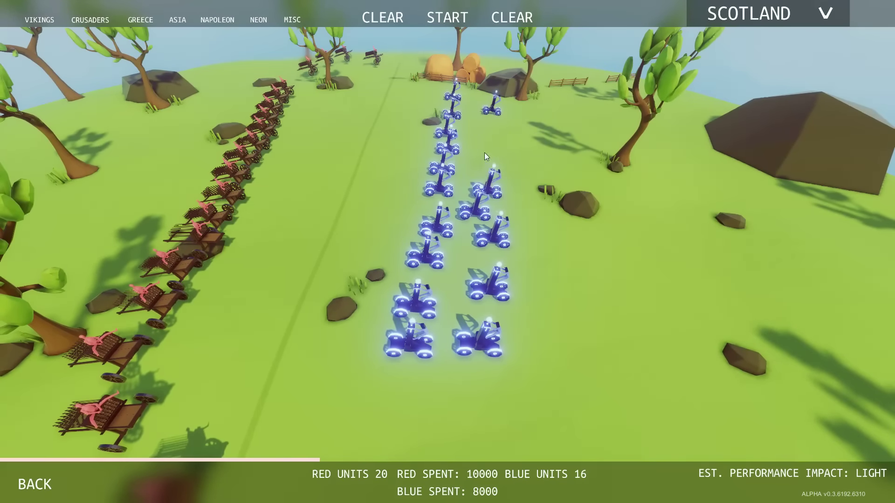
Launch the battle with blue reduced to 16 vehicles costing 8000.
left_click(446, 17)
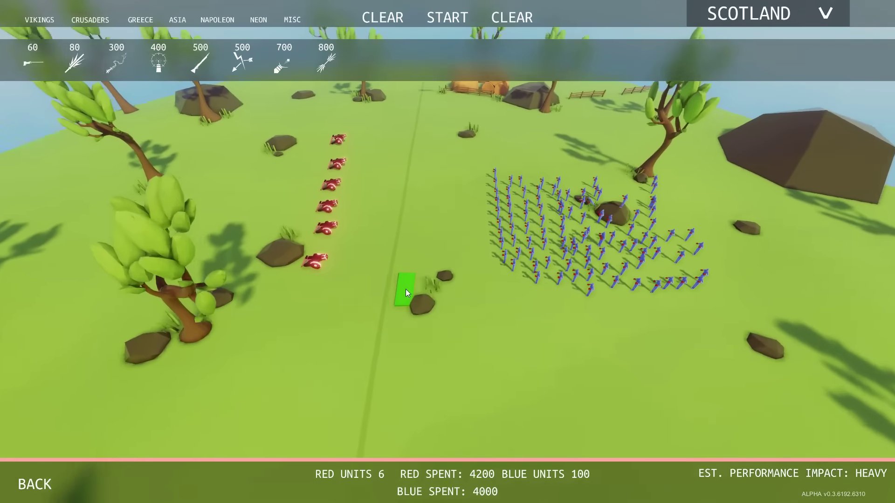
Launch 6 red Neon units (4200) against the 100-strong blue army.
left_click(446, 17)
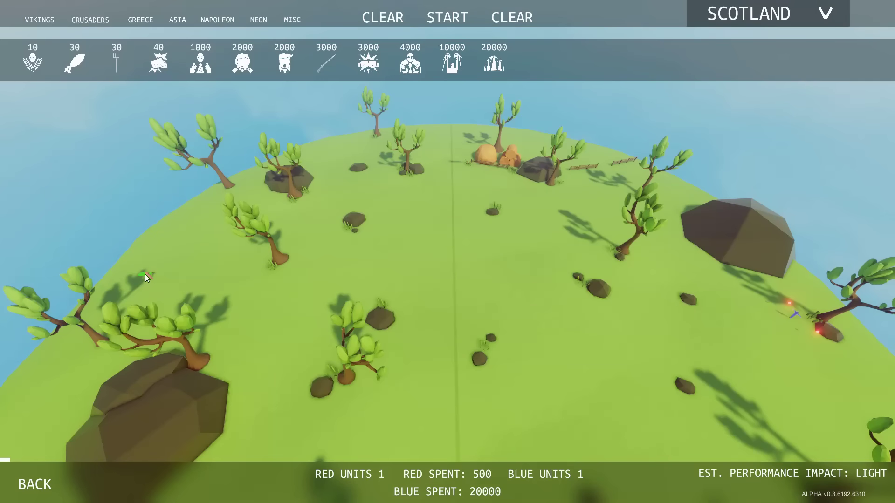
mouse_move(757, 311)
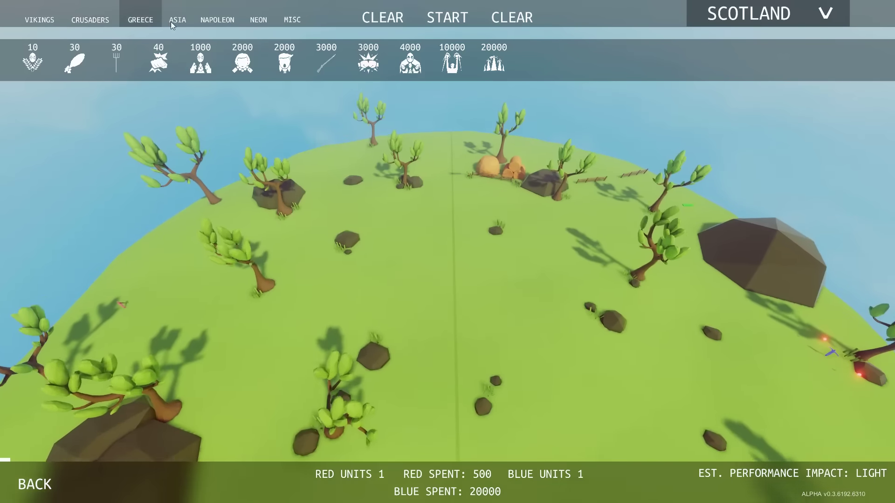
Browse the faction roster for the one-red-vs-20000-cost-blue matchup.
left_click(259, 19)
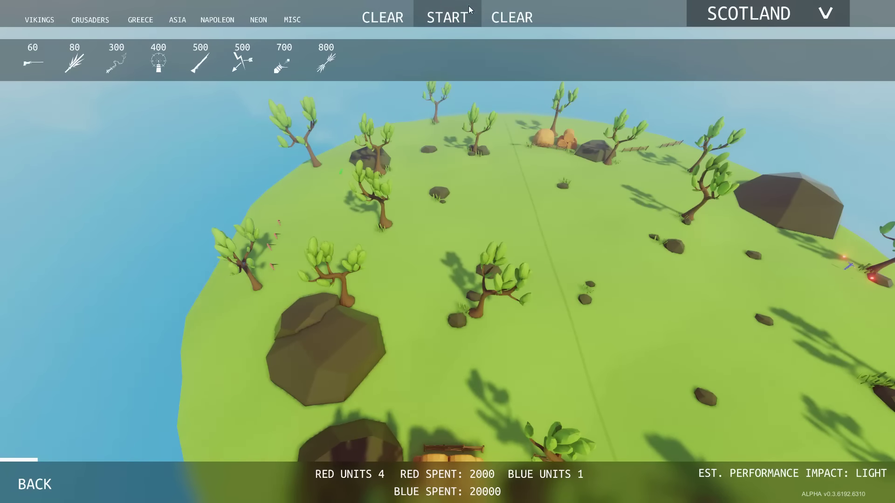
Launch 4 red units against the 20000-cost unit and view its DarkPeasant stats in MISC.
left_click(447, 16)
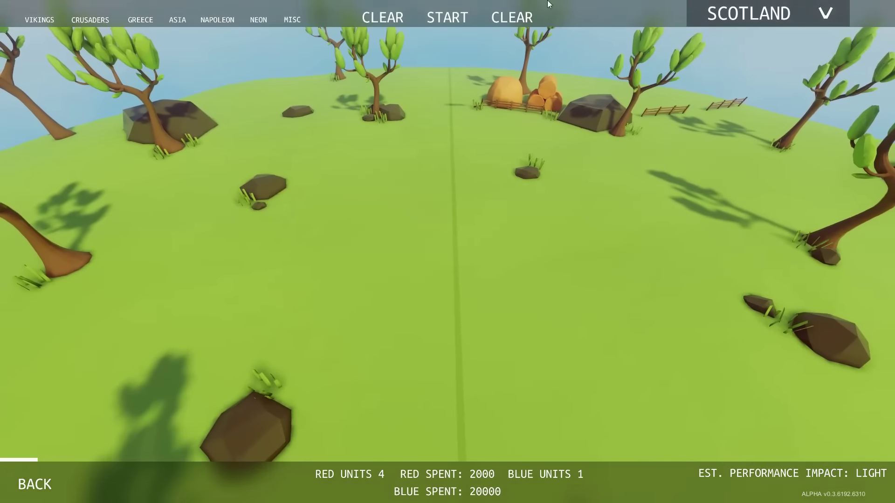
left_click(293, 19)
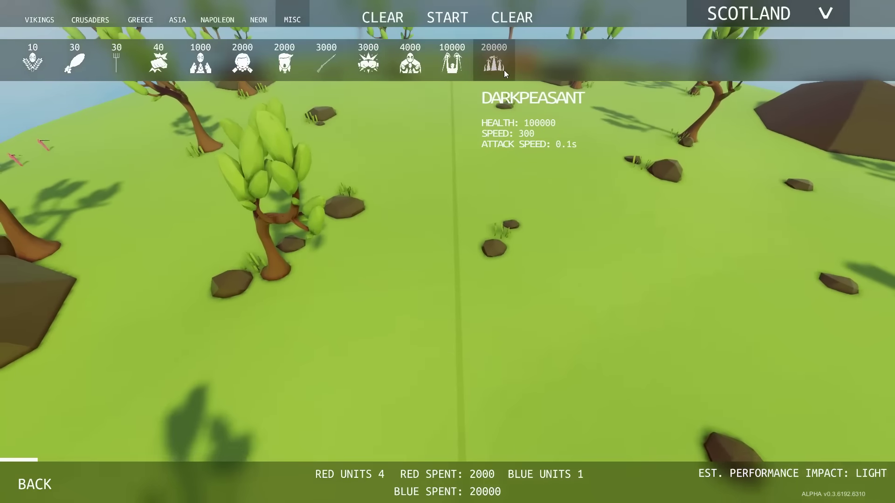